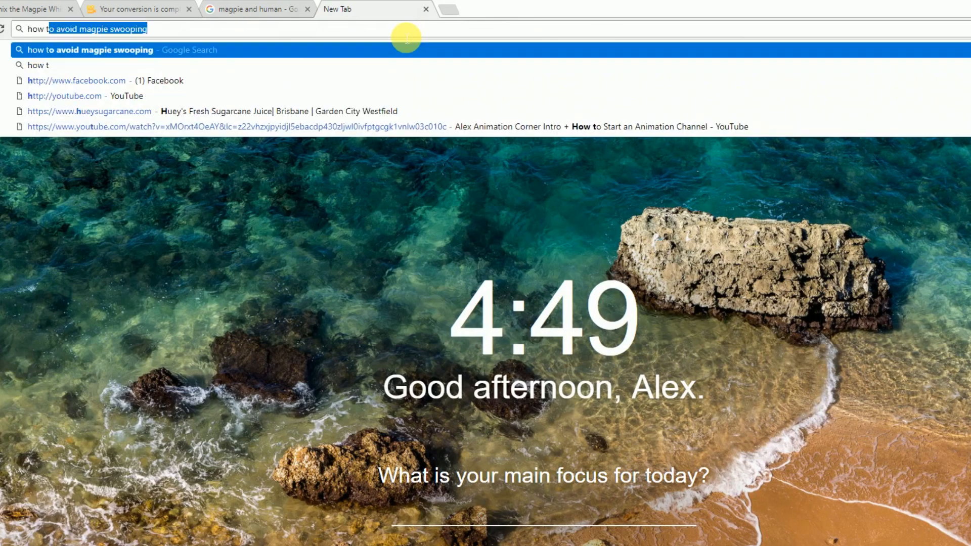
# Run the Google search for 'how to avoid magpie swooping' from the address bar.
pyautogui.press('Return')
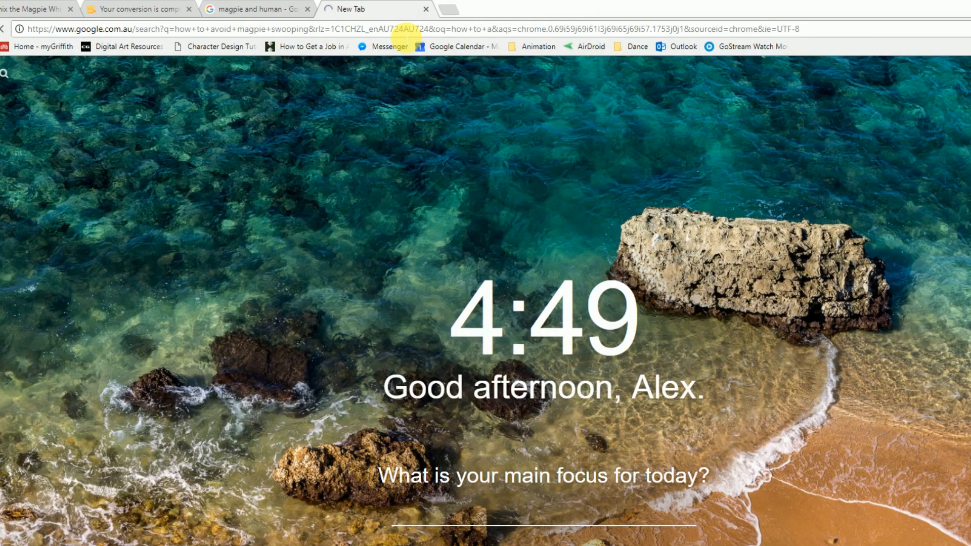